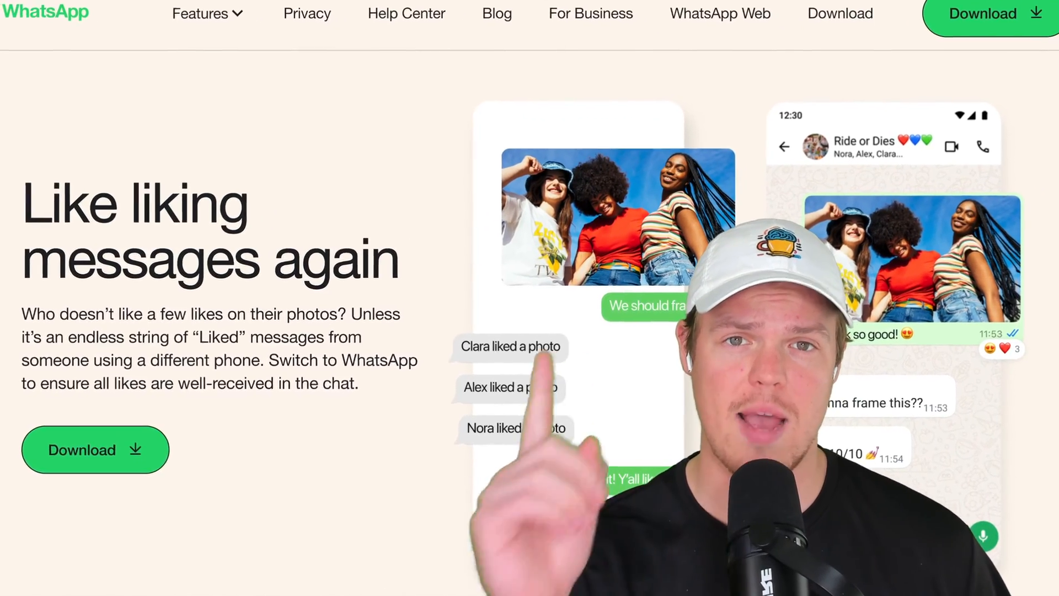
# Scroll through the WhatsApp homepage feature sections before switching to Zapier's My Zaps.
pyautogui.scroll(-3)
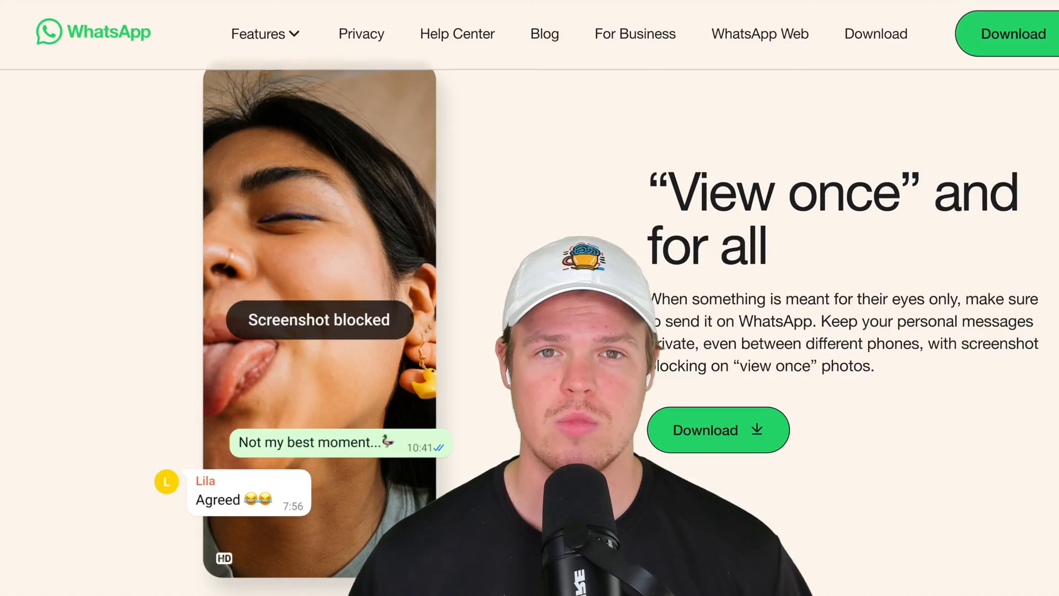
pyautogui.scroll(-3)
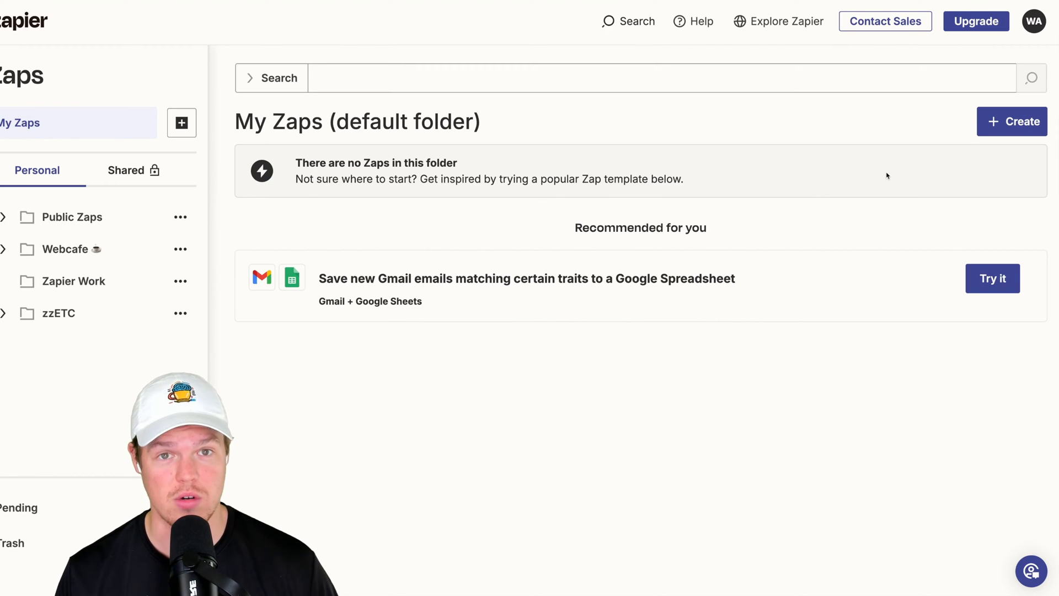
pyautogui.click(1011, 122)
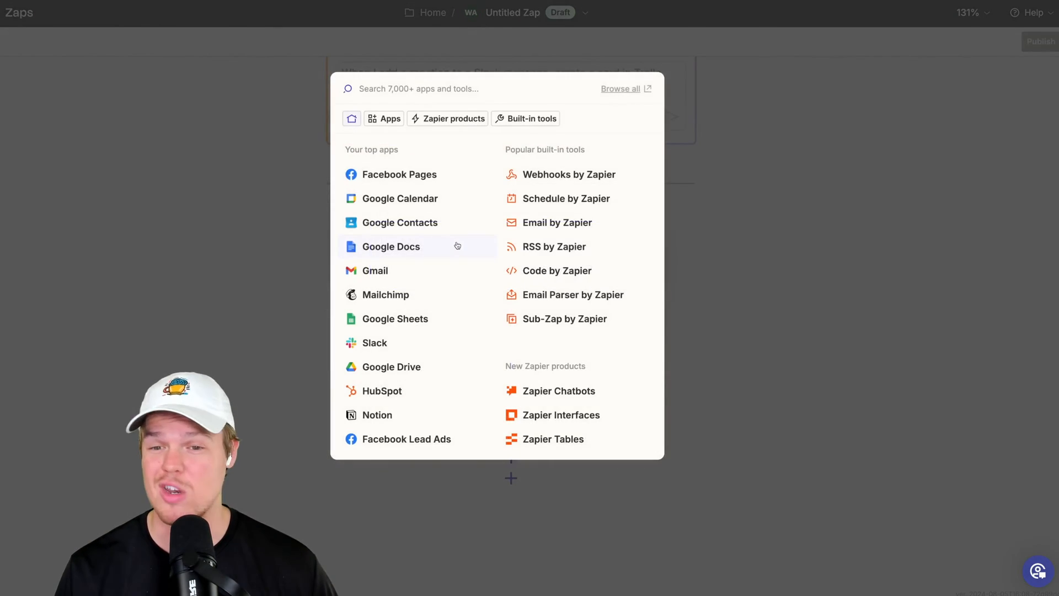
# Choose Gmail as the trigger app with the New Email Matching Search event.
pyautogui.write('gmail')
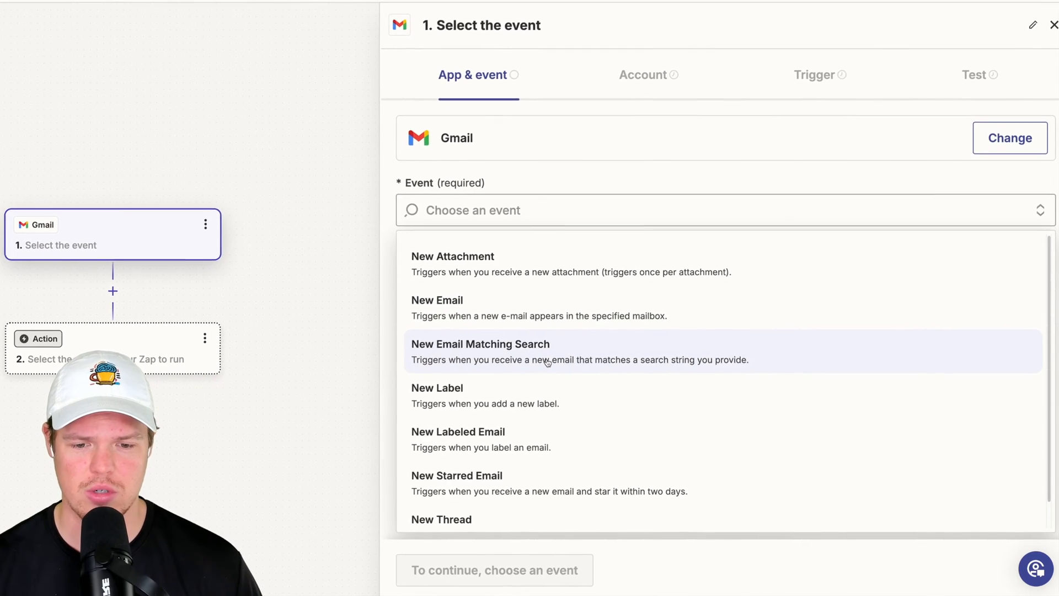
pyautogui.click(479, 344)
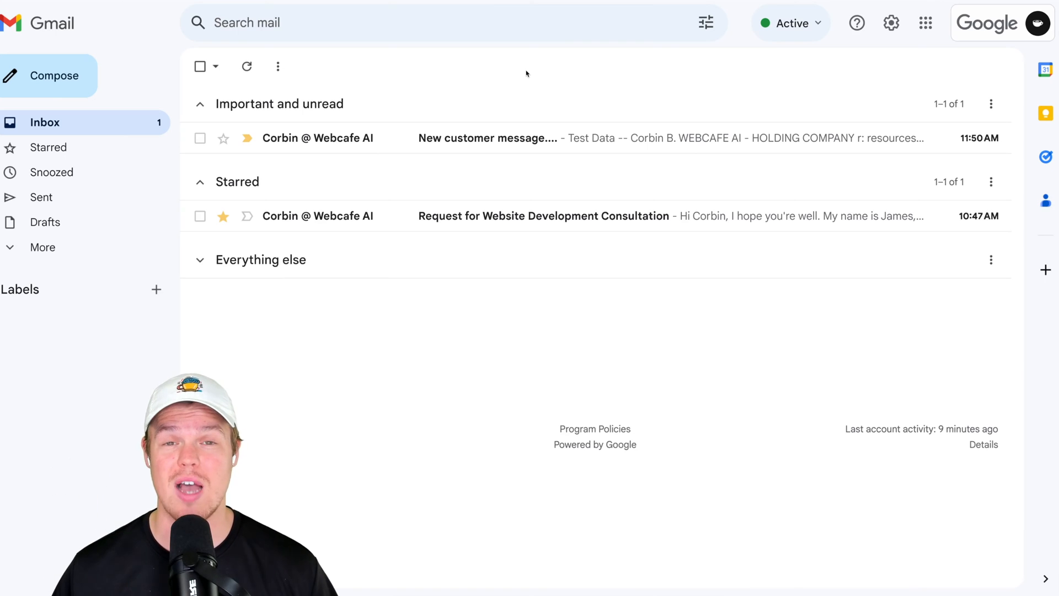
# Open the 'New customer message' test email in the Gmail inbox.
pyautogui.click(488, 138)
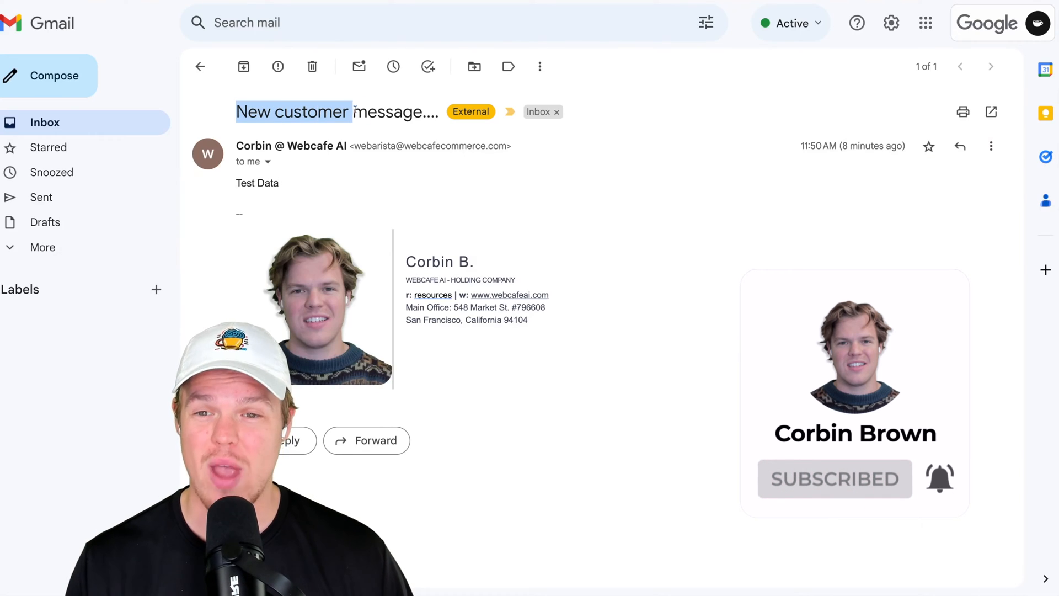
pyautogui.moveTo(243, 66)
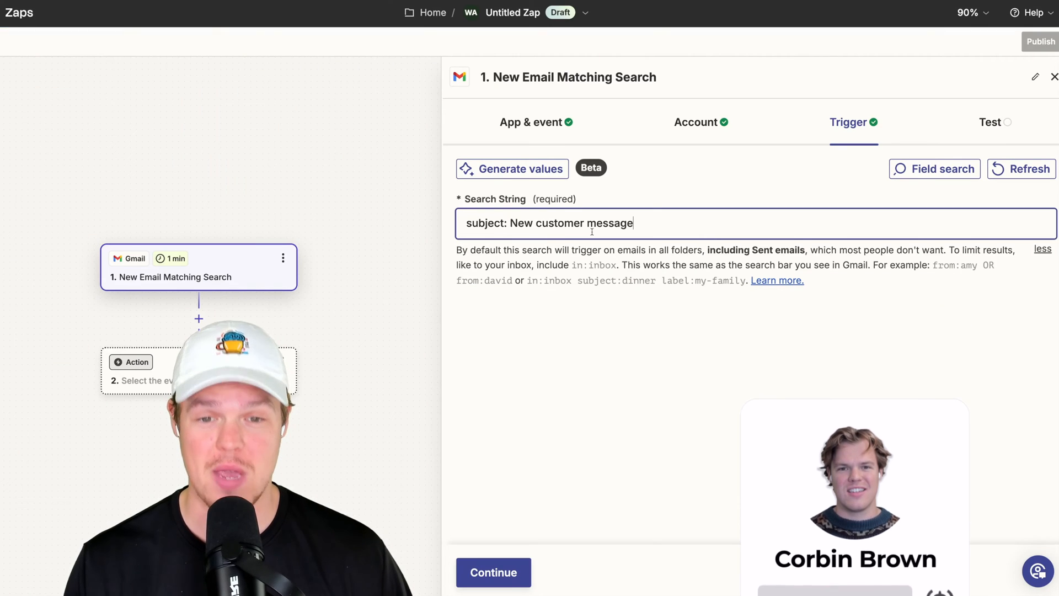
# Test the Gmail trigger and continue with the found Email A record to the action picker.
pyautogui.click(493, 573)
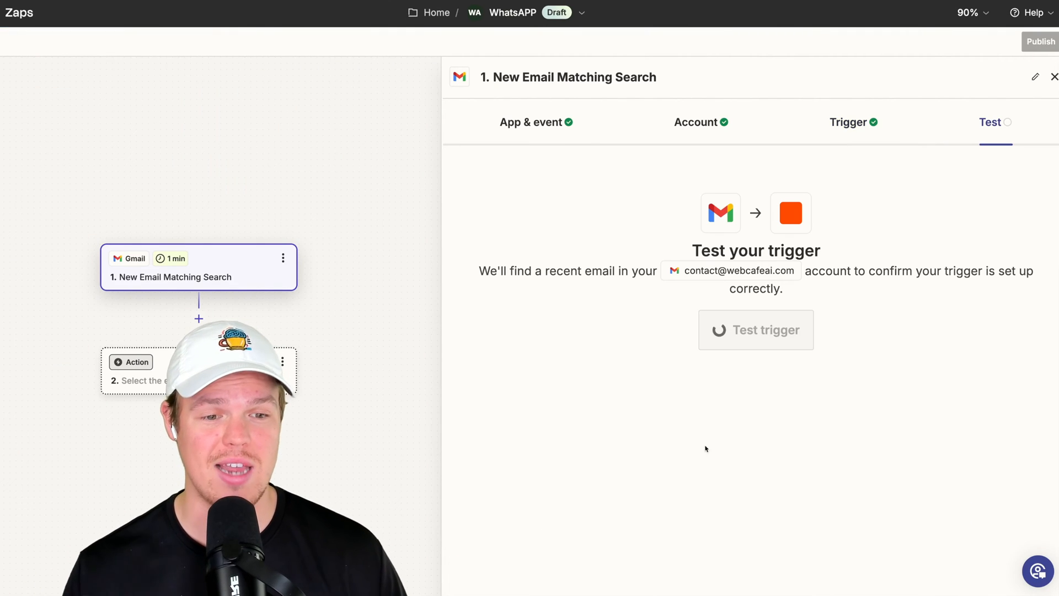
pyautogui.click(756, 330)
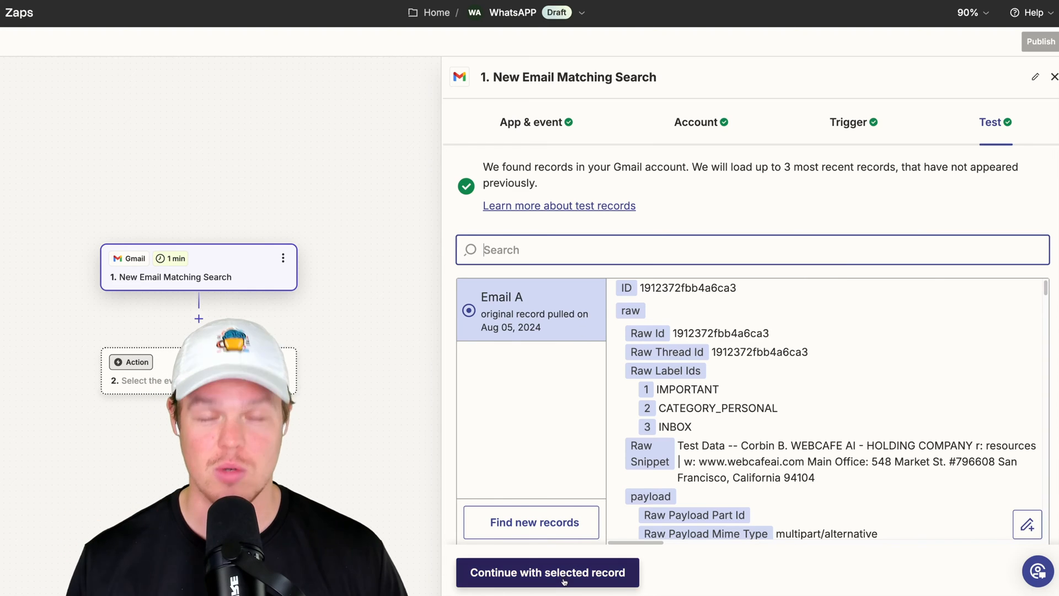
pyautogui.click(547, 572)
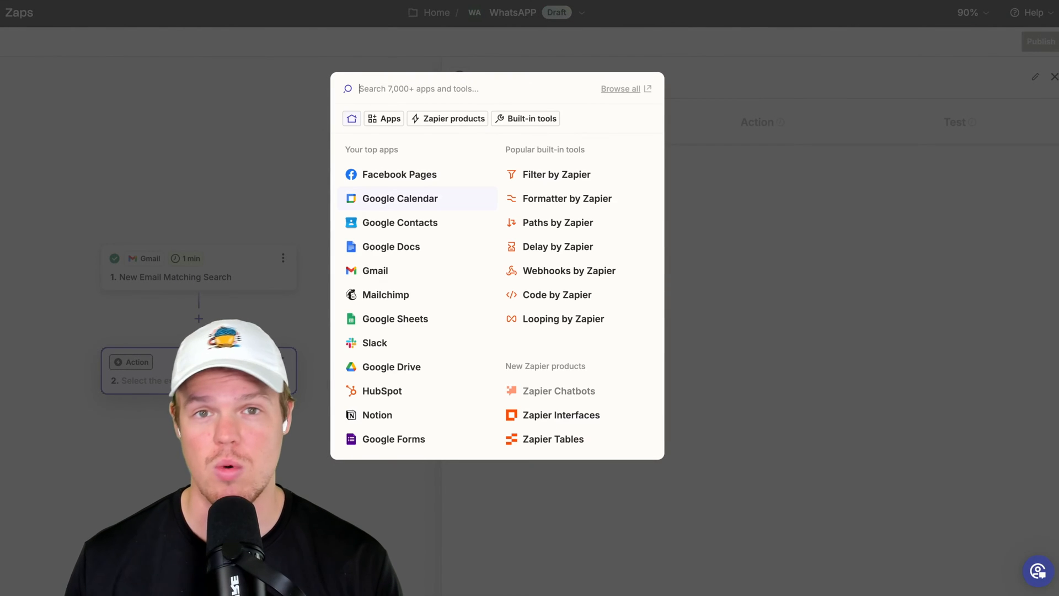
# Make WhatsApp Notifications' Send Message the action and continue to its setup.
pyautogui.write('whatsapp')
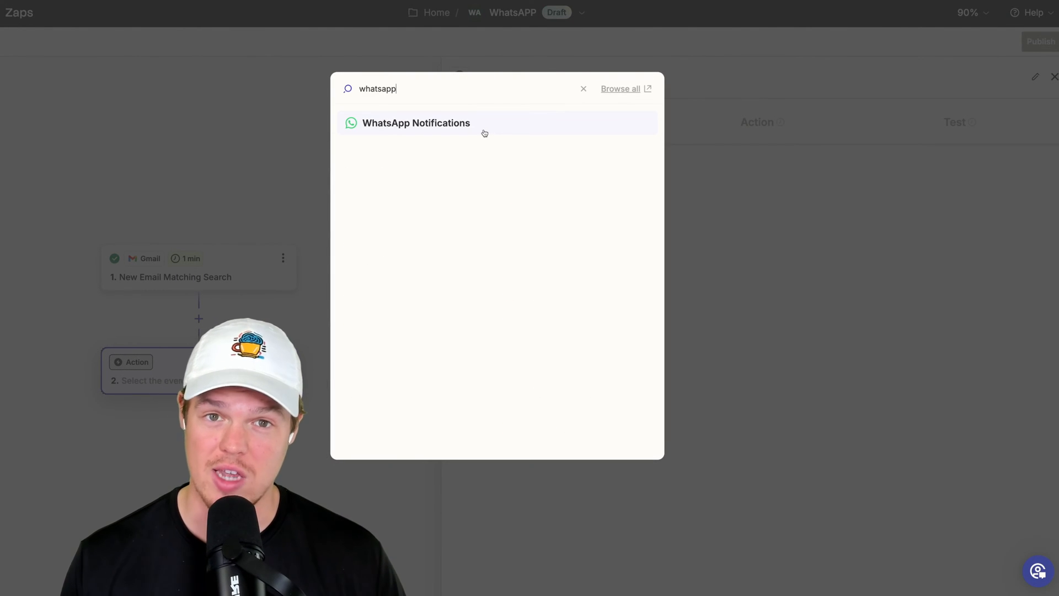
pyautogui.click(416, 122)
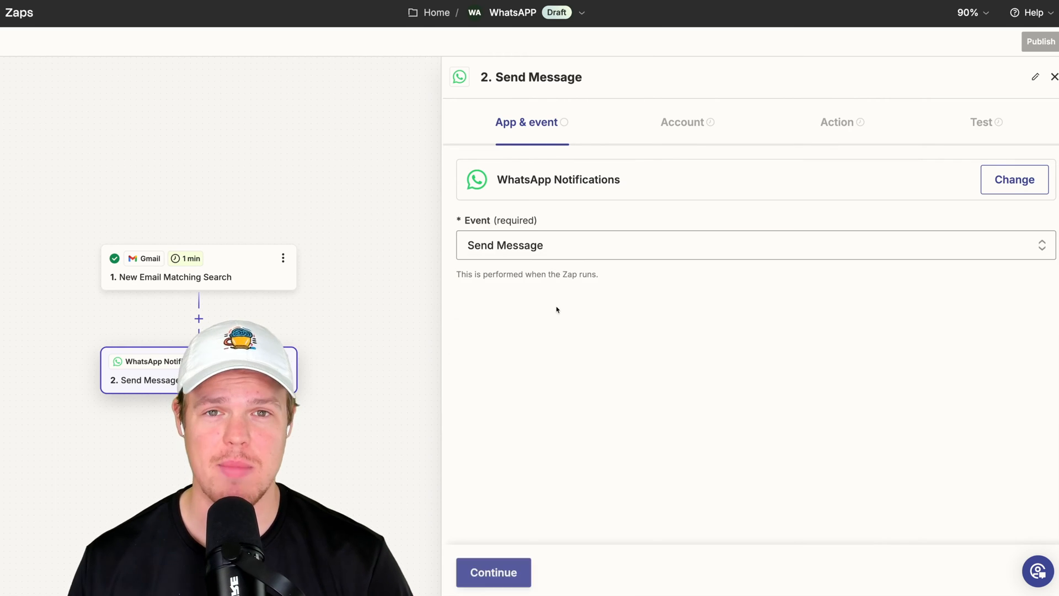
pyautogui.click(493, 573)
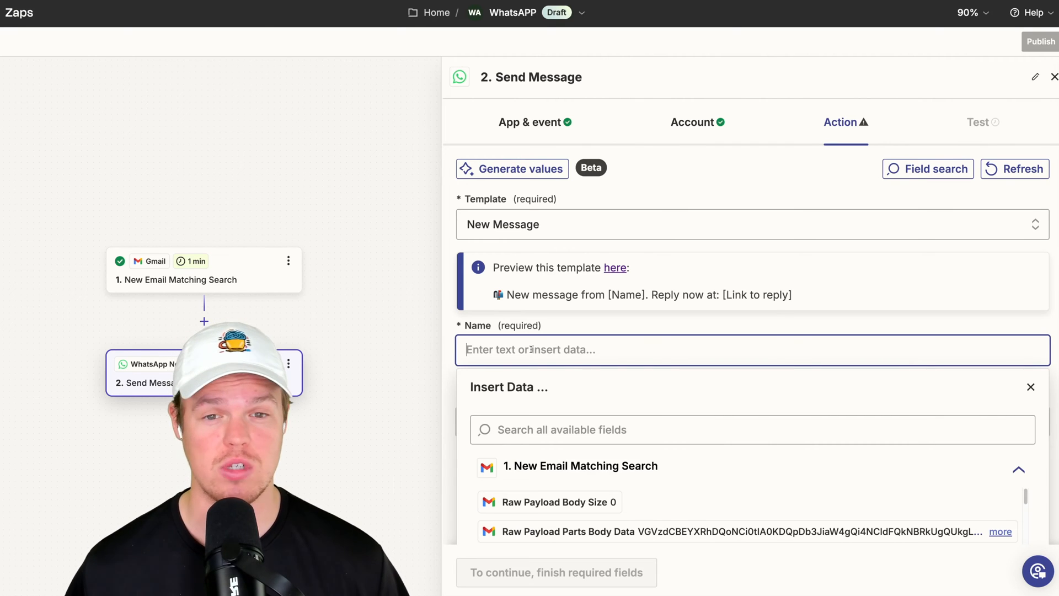
# Name the WhatsApp message 'New Customer Email'.
pyautogui.click(751, 224)
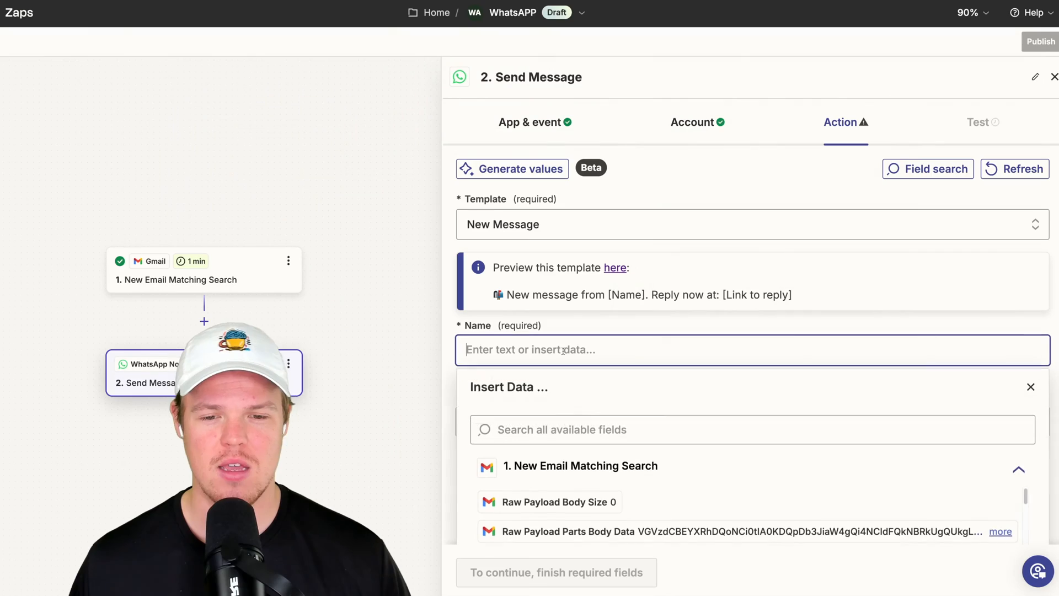
pyautogui.scroll(-3)
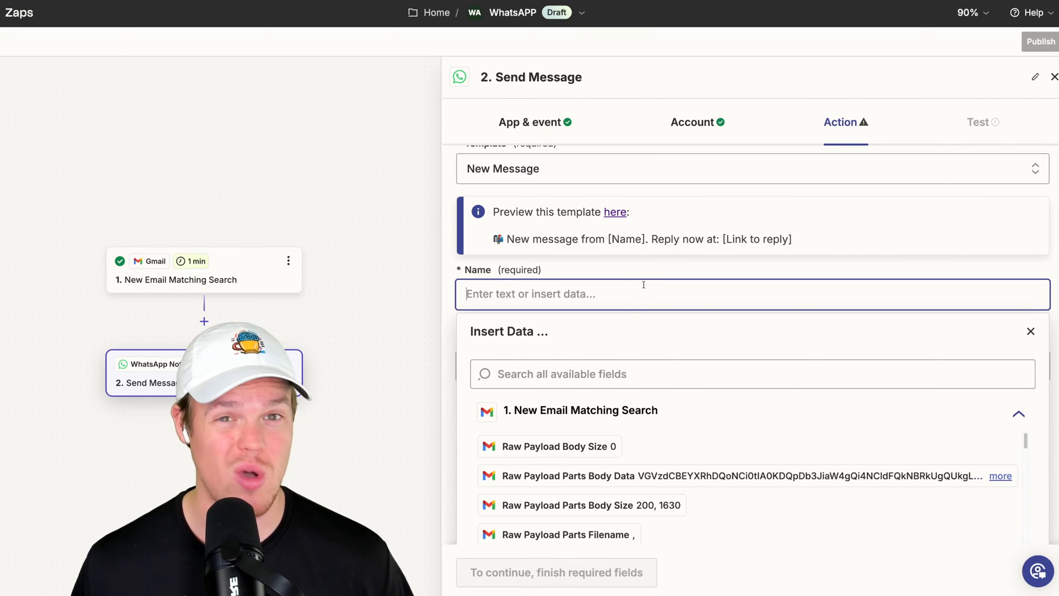
pyautogui.write('New')
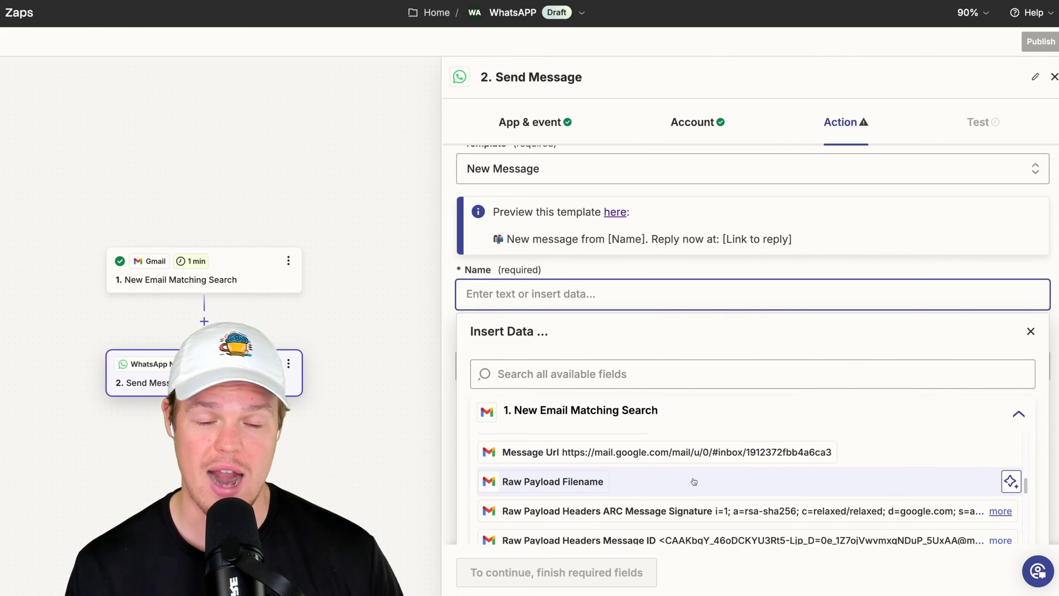
pyautogui.moveTo(722, 341)
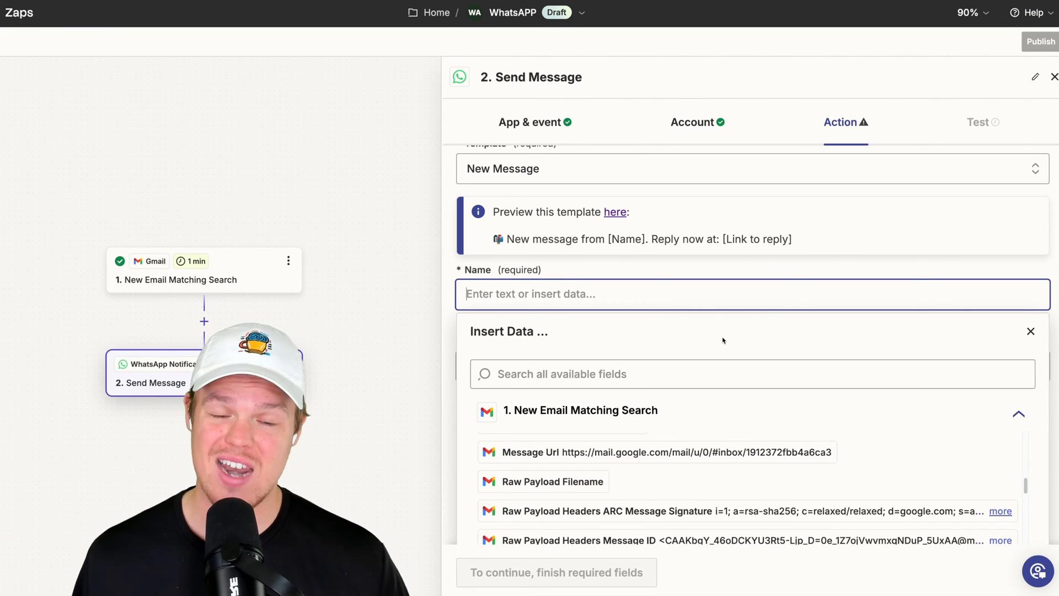
pyautogui.write('New')
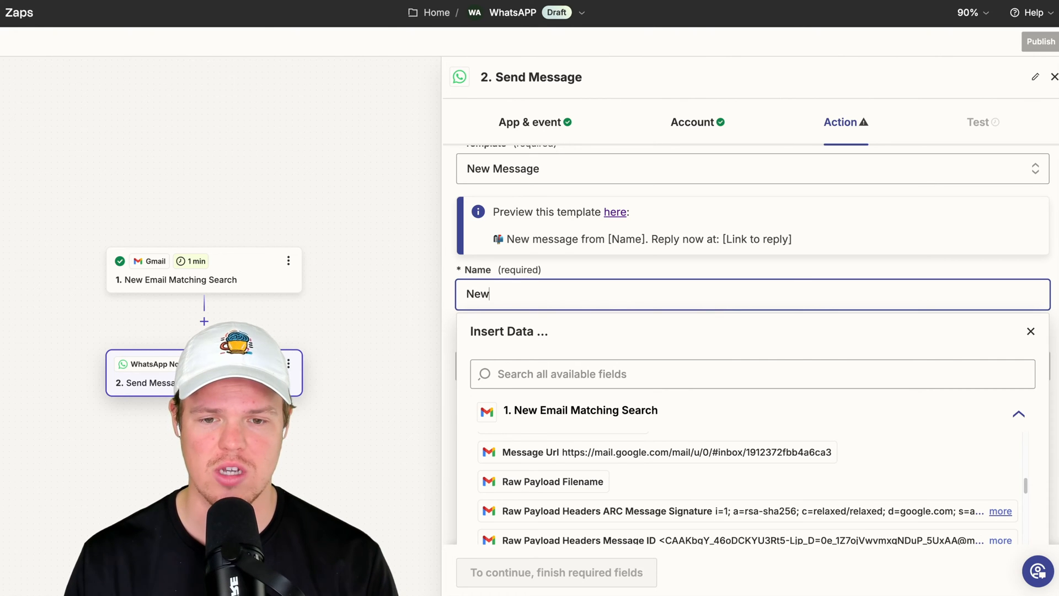
pyautogui.write('Customer Email')
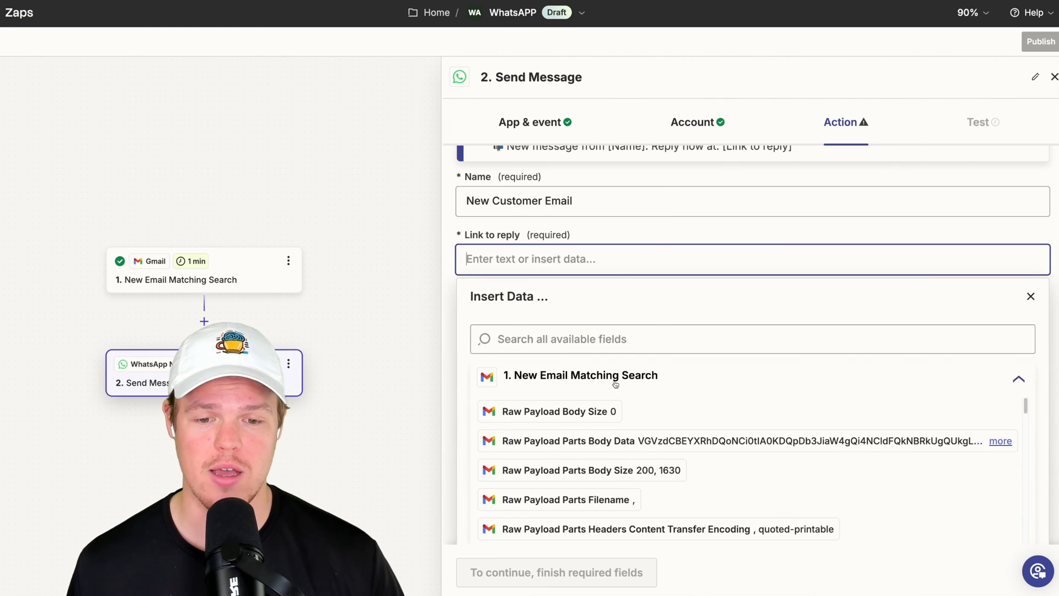
# Set Link to reply to the Gmail Message Url field.
pyautogui.write('https://mail.google.com/mail/u/0/#inbox')
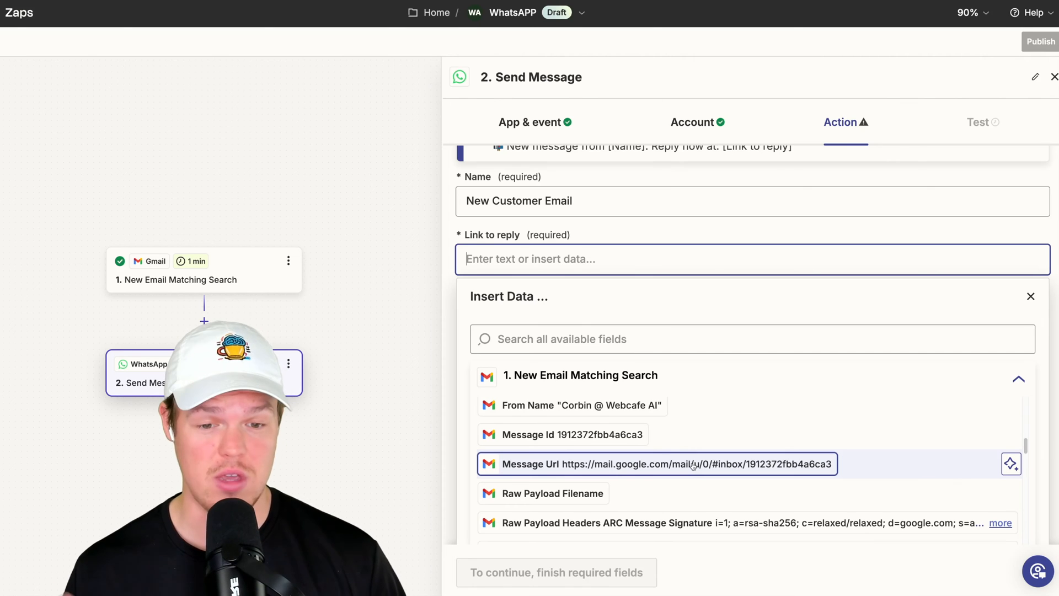
pyautogui.click(655, 464)
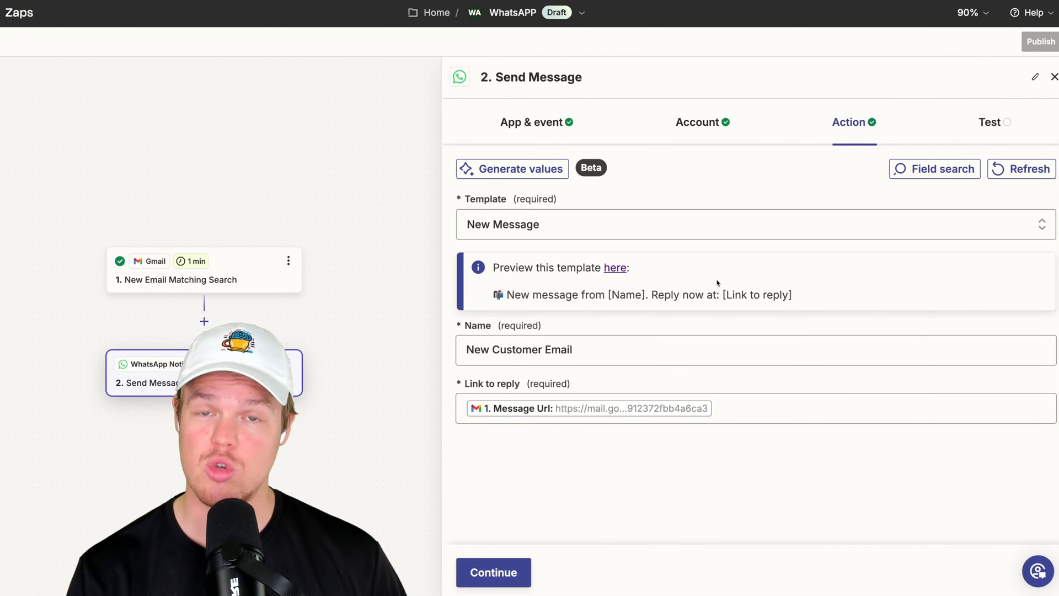
# Continue to the WhatsApp step's test and run Test step.
pyautogui.click(493, 572)
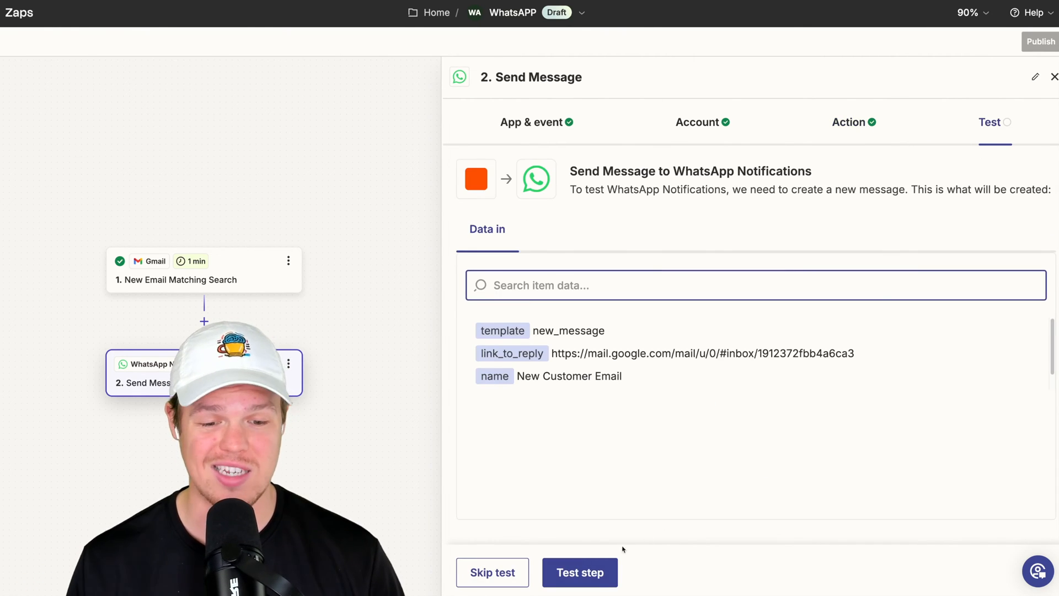
pyautogui.click(579, 572)
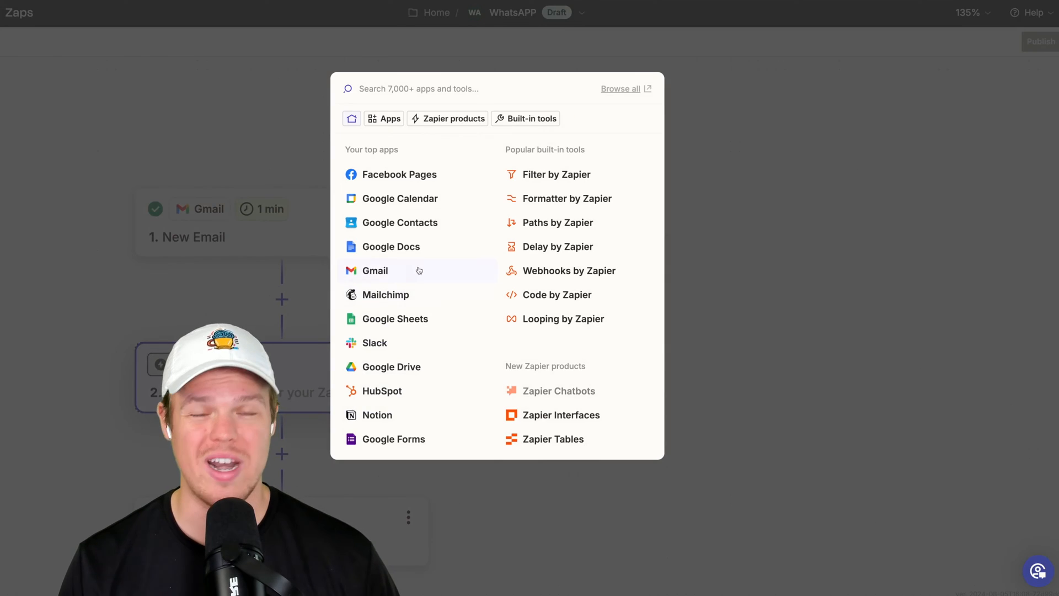
# Add a ChatGPT step with the Conversation event.
pyautogui.write('chatgp')
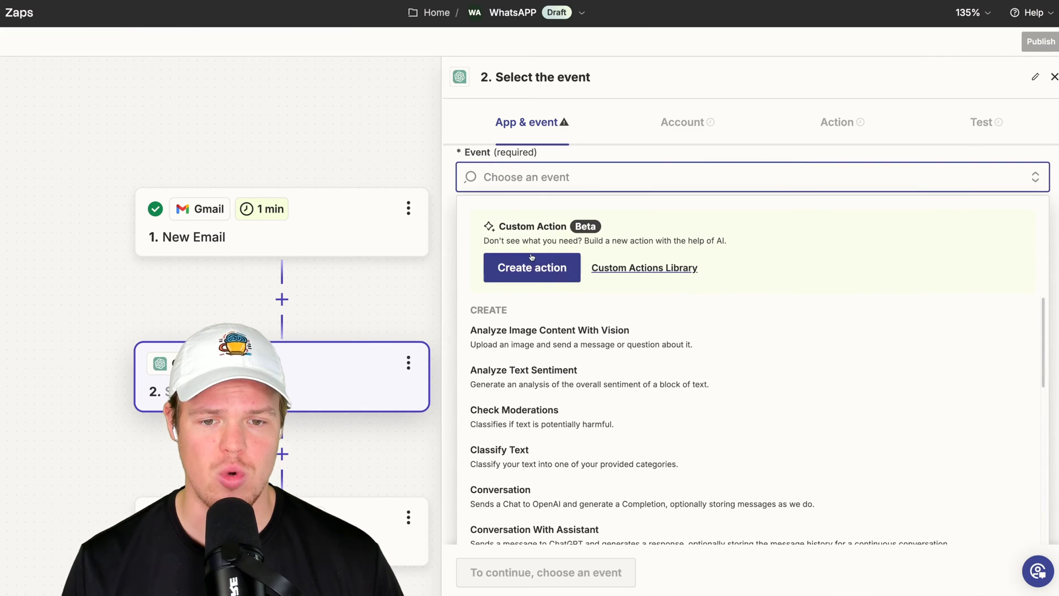
pyautogui.click(500, 490)
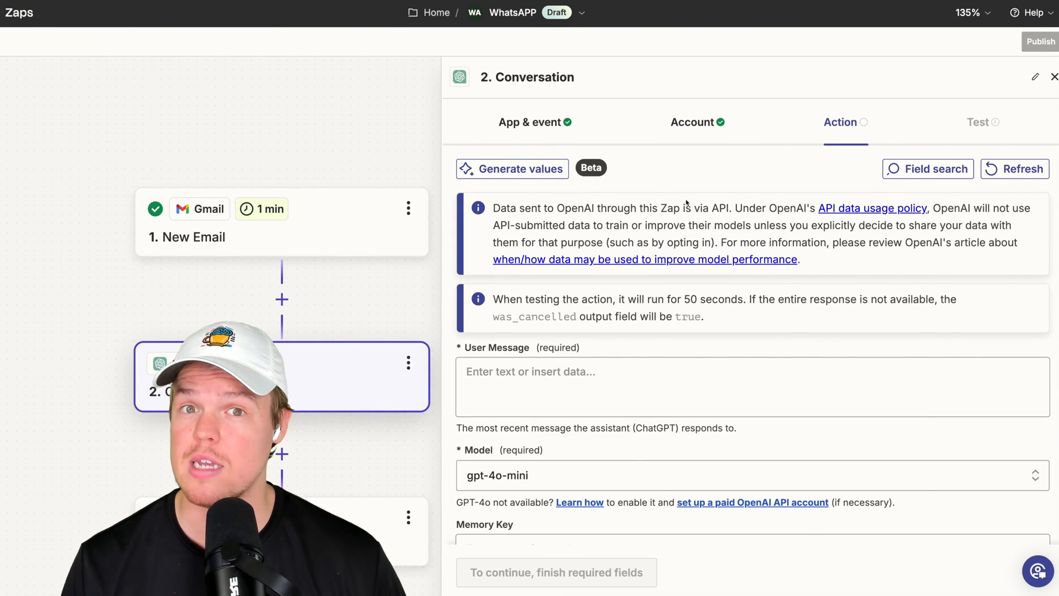
pyautogui.scroll(-3)
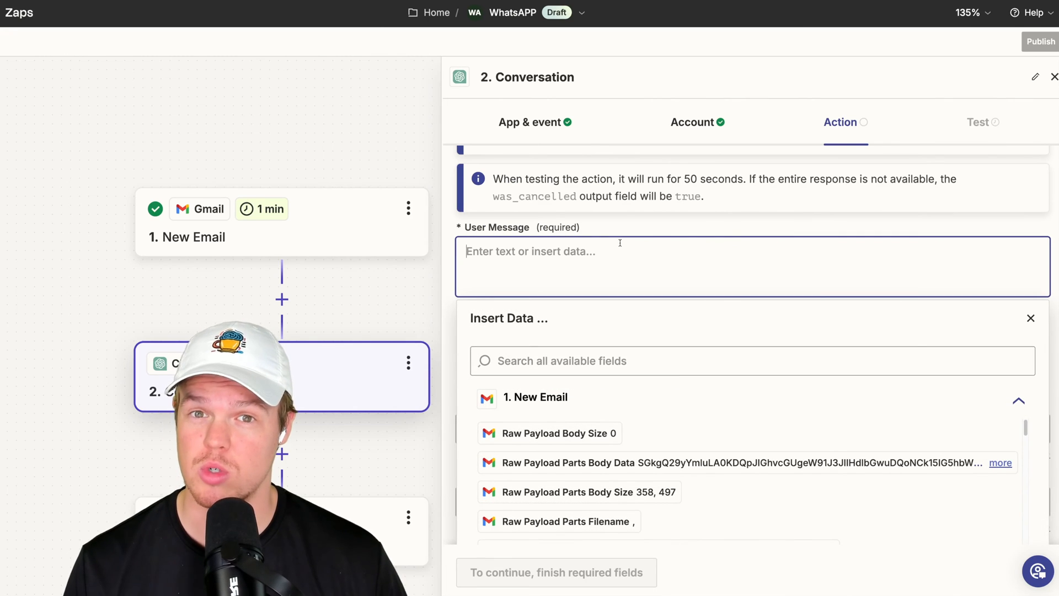
# Write the user message context asking whether the received email, with its subject and body inserted, is a customer inquiry.
pyautogui.write('Context: W')
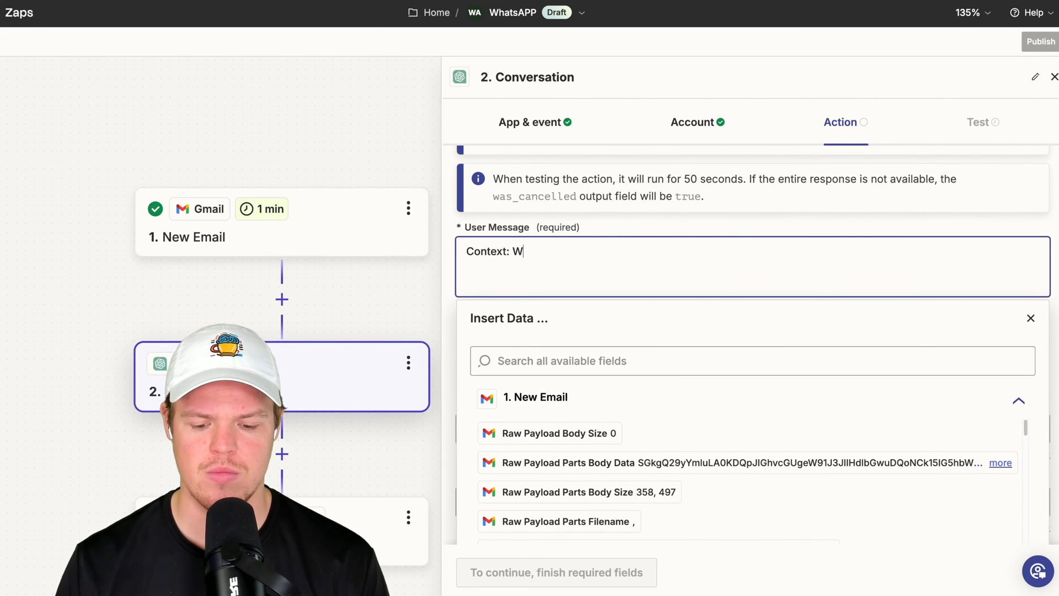
pyautogui.write('e recevied an email, we want to')
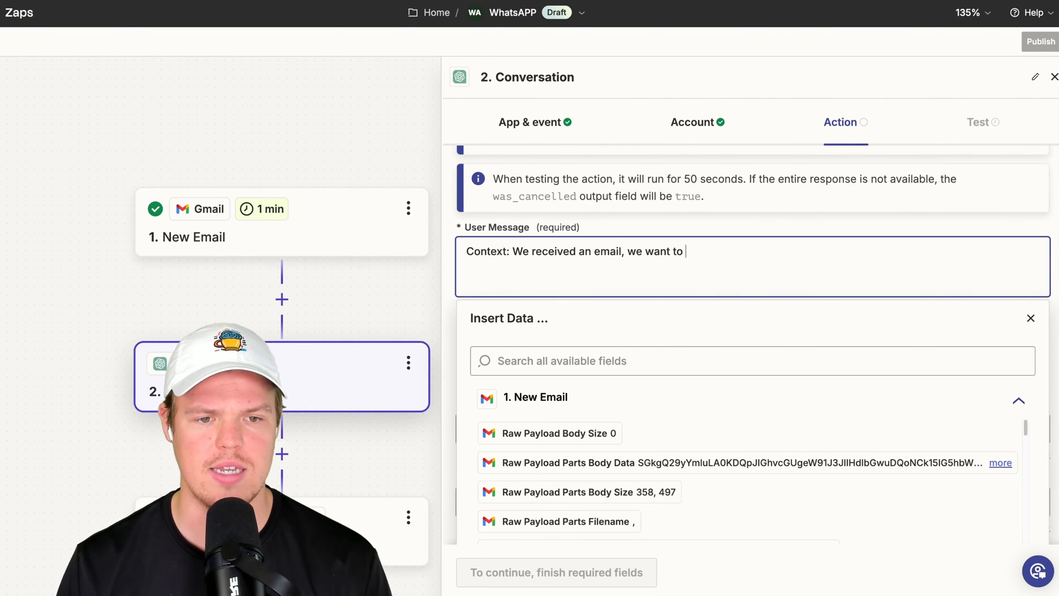
pyautogui.write('identify whether')
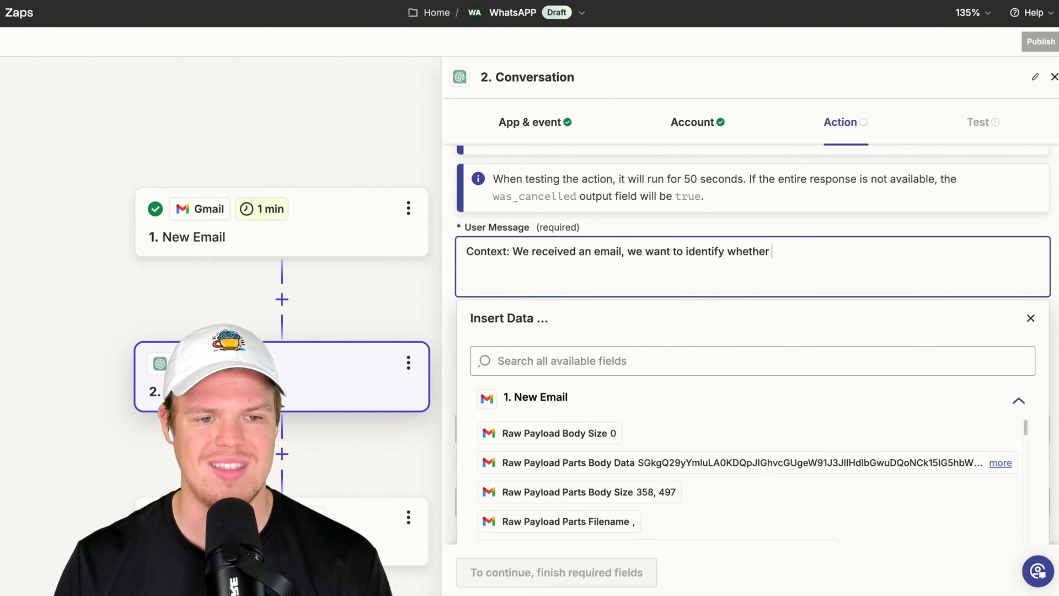
pyautogui.write('is a customer inquiry')
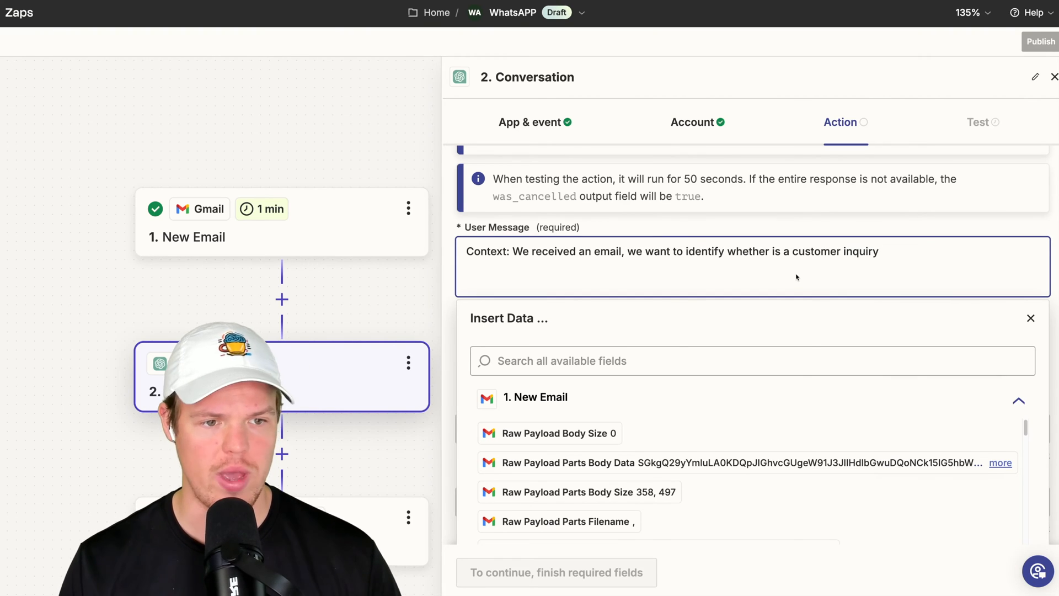
pyautogui.write('Email"')
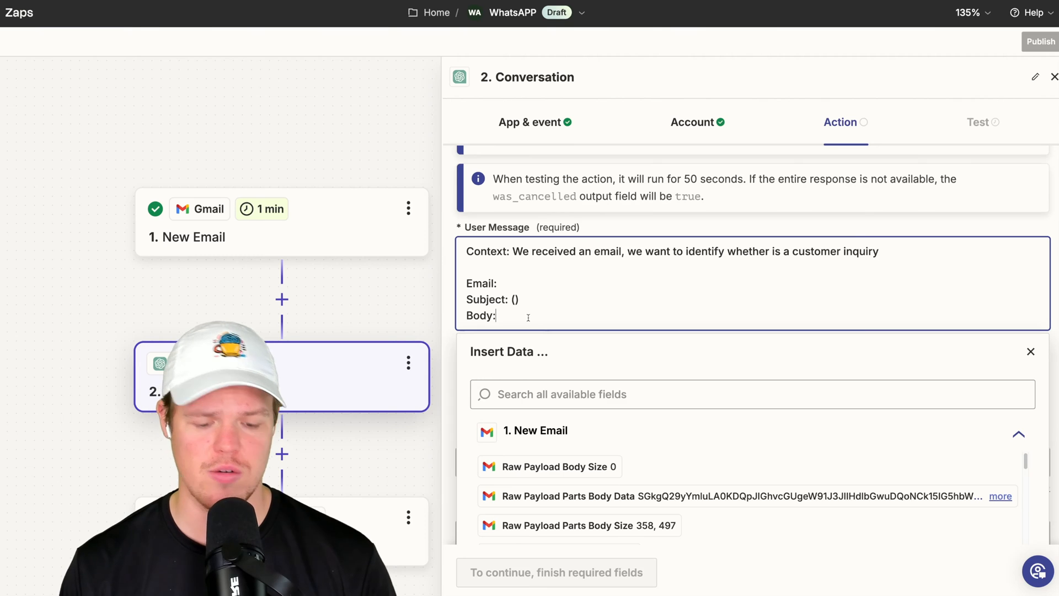
pyautogui.write('()')
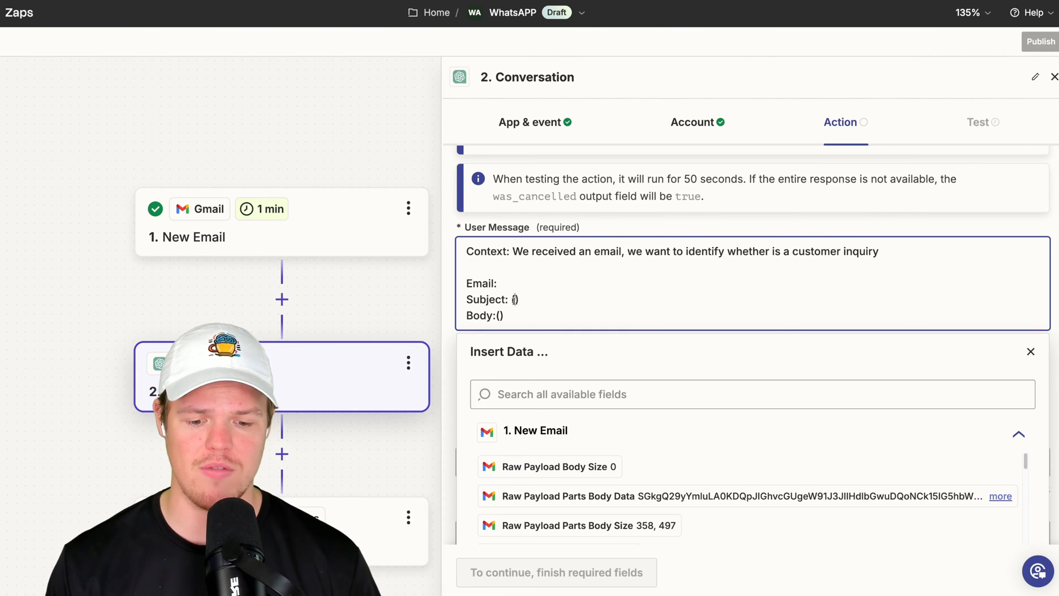
pyautogui.scroll(-3)
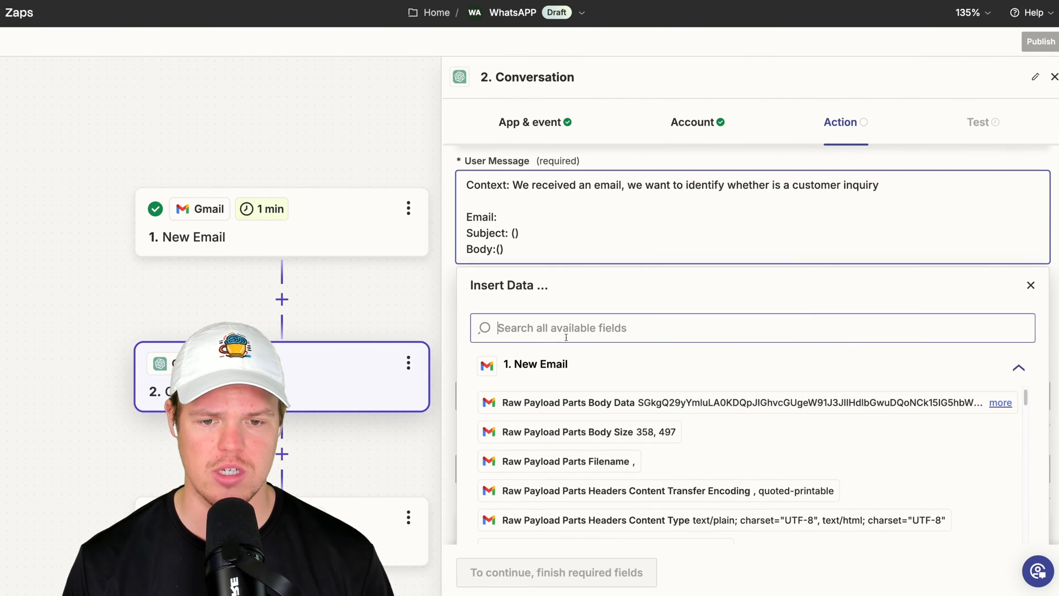
pyautogui.write('subject')
pyautogui.click(752, 216)
pyautogui.write('Output')
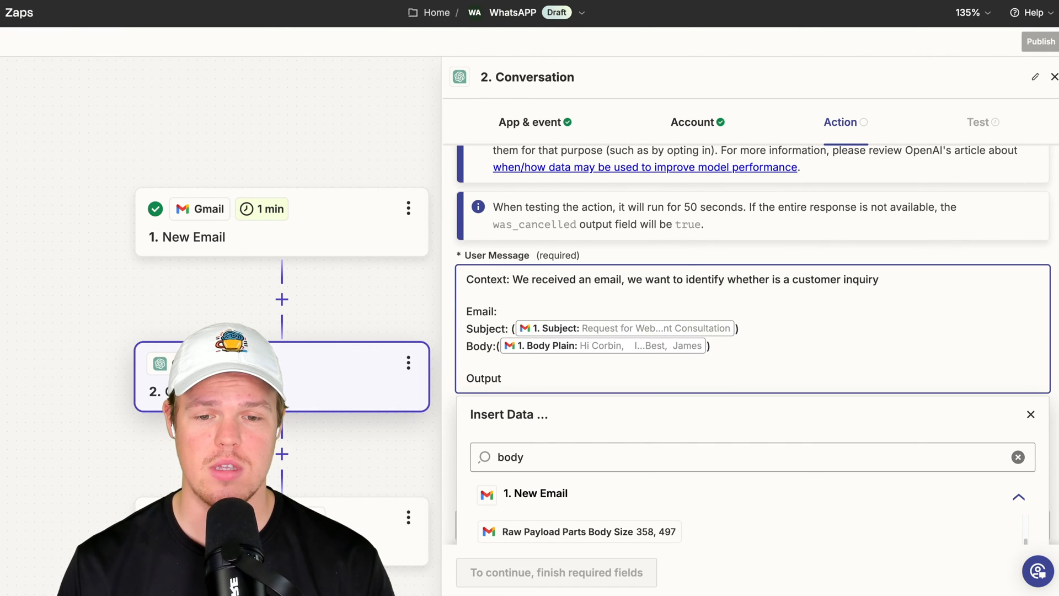
pyautogui.write('"')
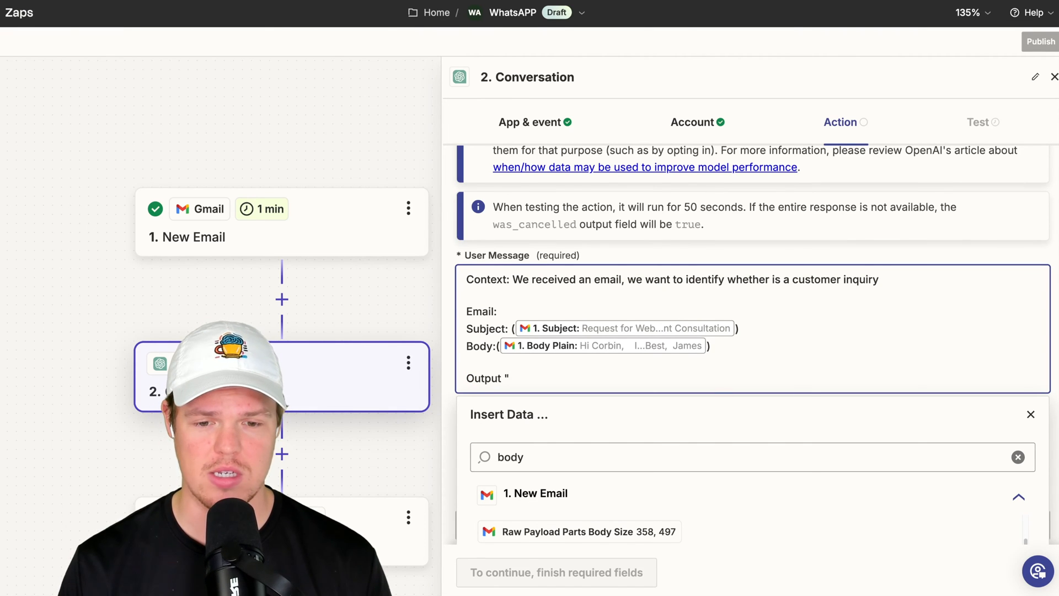
# Add the instruction to answer 'Yes' if it is a customer inquiry and 'No' if not.
pyautogui.write('Yes" if it is a customer inquiry and "')
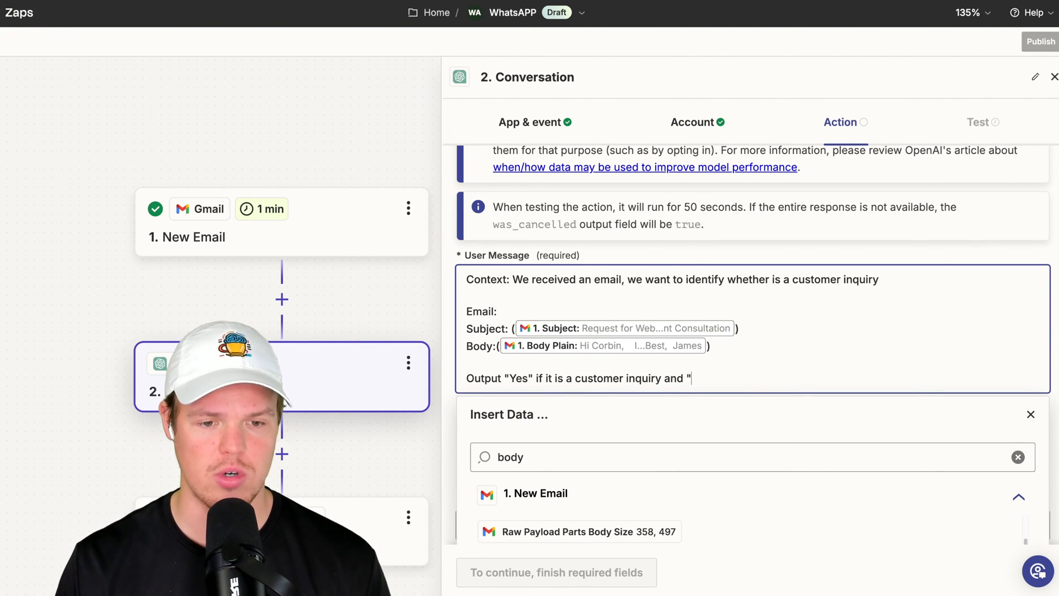
pyautogui.write('No" if it is not')
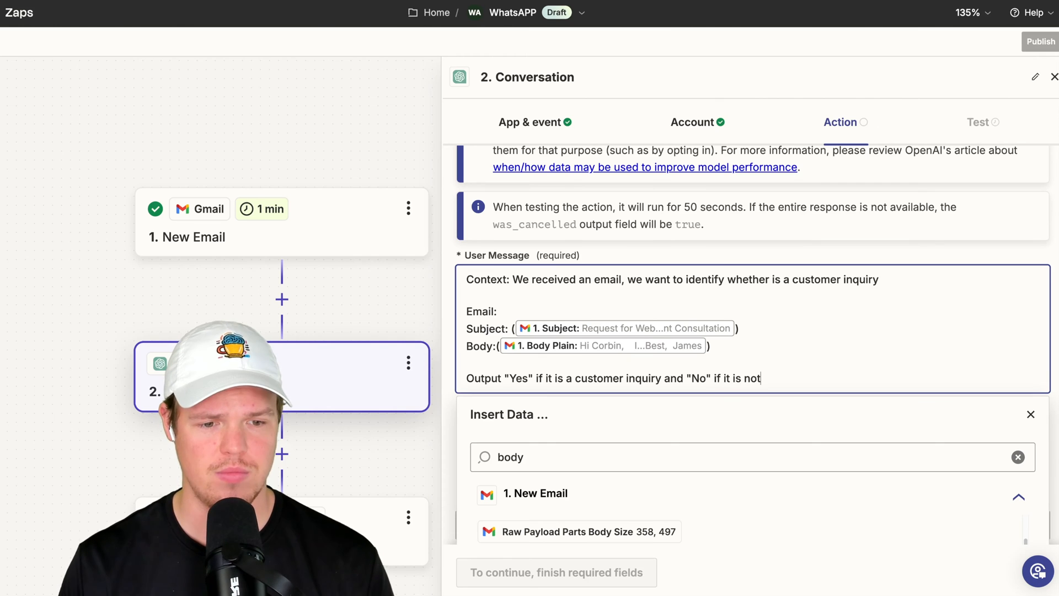
pyautogui.click(1030, 413)
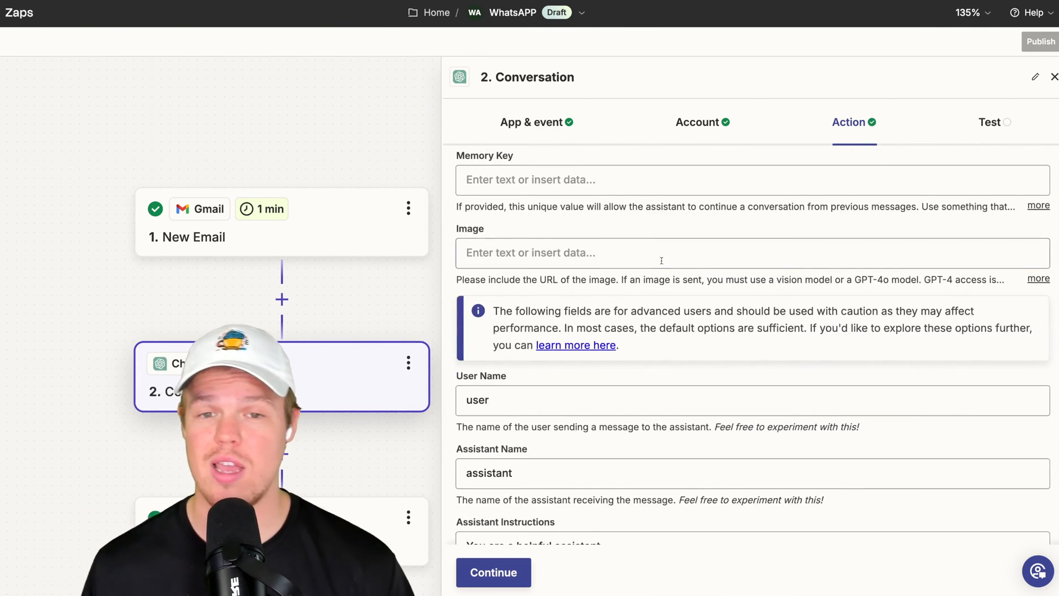
# Fill the Memory Key with placeholder text and continue past the ChatGPT action settings.
pyautogui.write('sdfgfd')
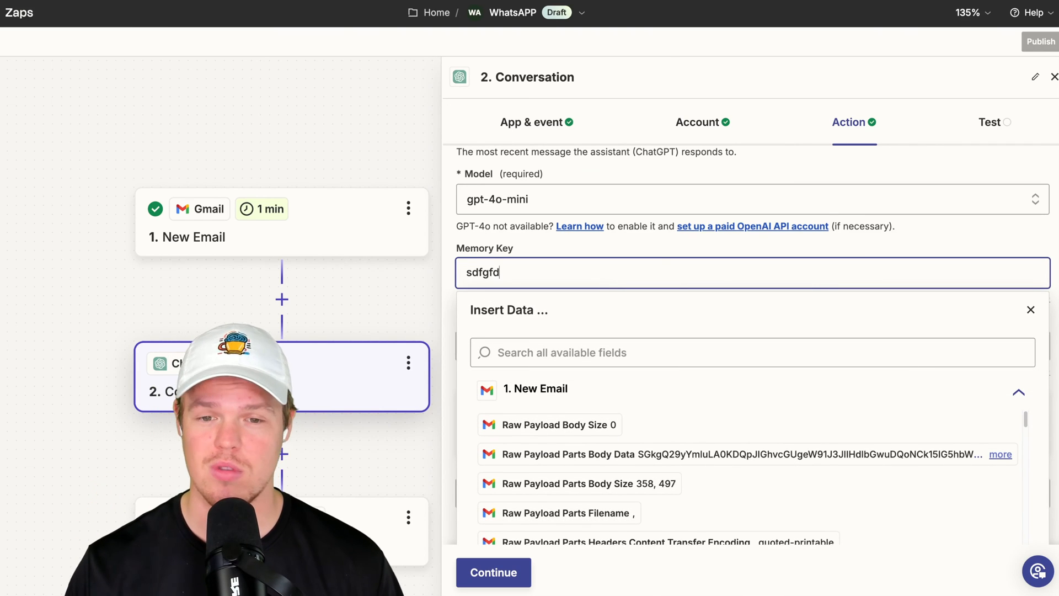
pyautogui.write('fdfdd')
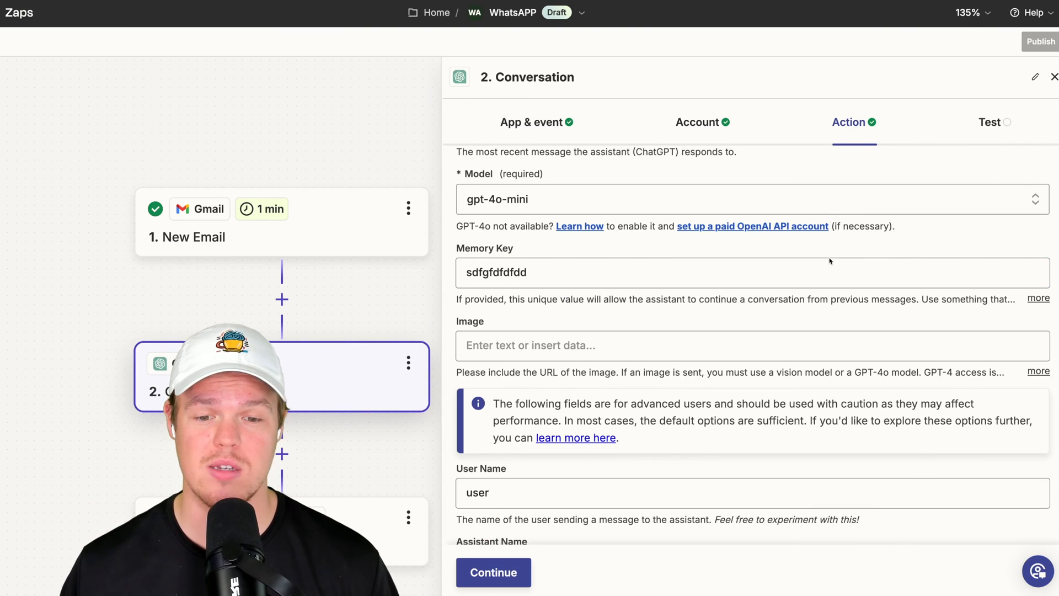
pyautogui.scroll(-3)
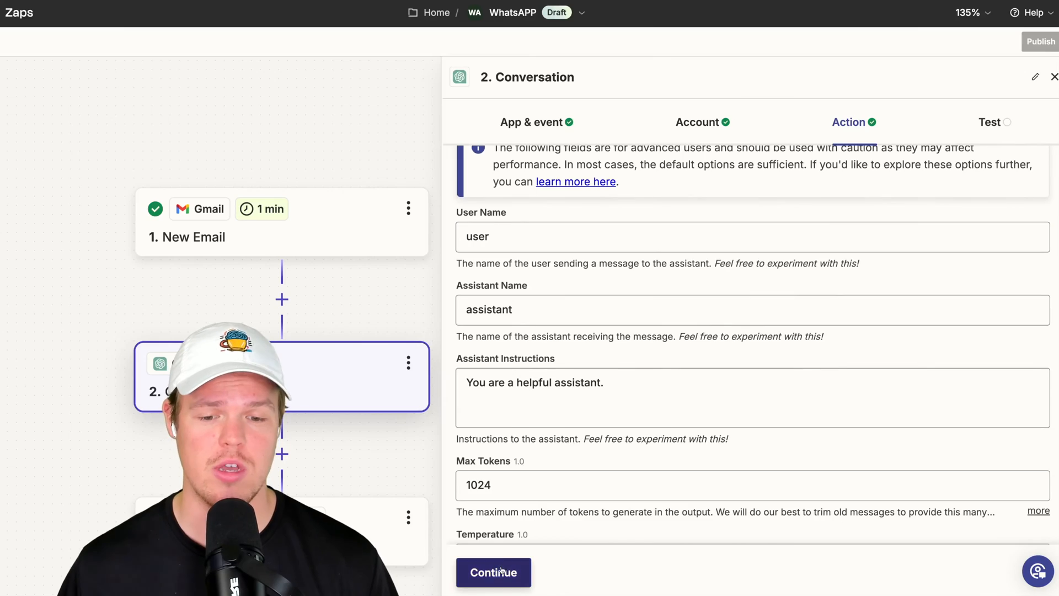
pyautogui.click(493, 572)
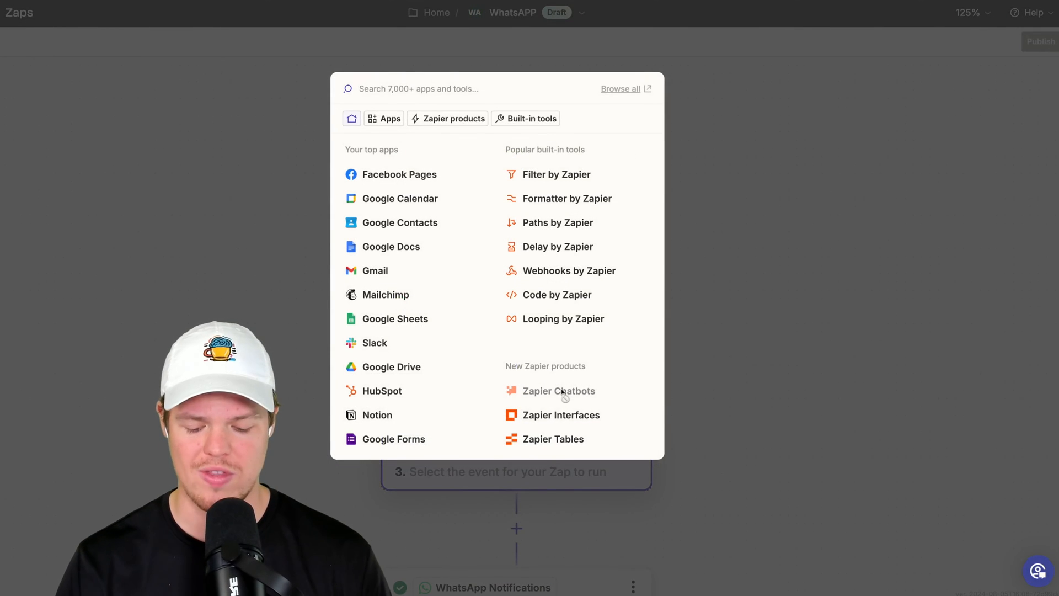
# Make the third step a Filter by Zapier and bring up its conditions setup.
pyautogui.write('filter')
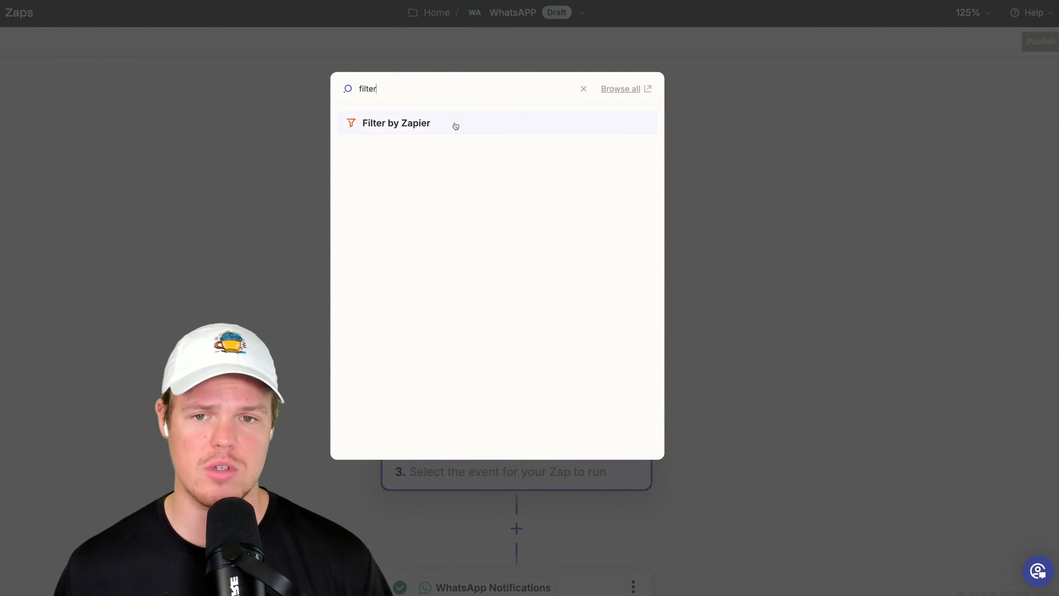
pyautogui.click(396, 122)
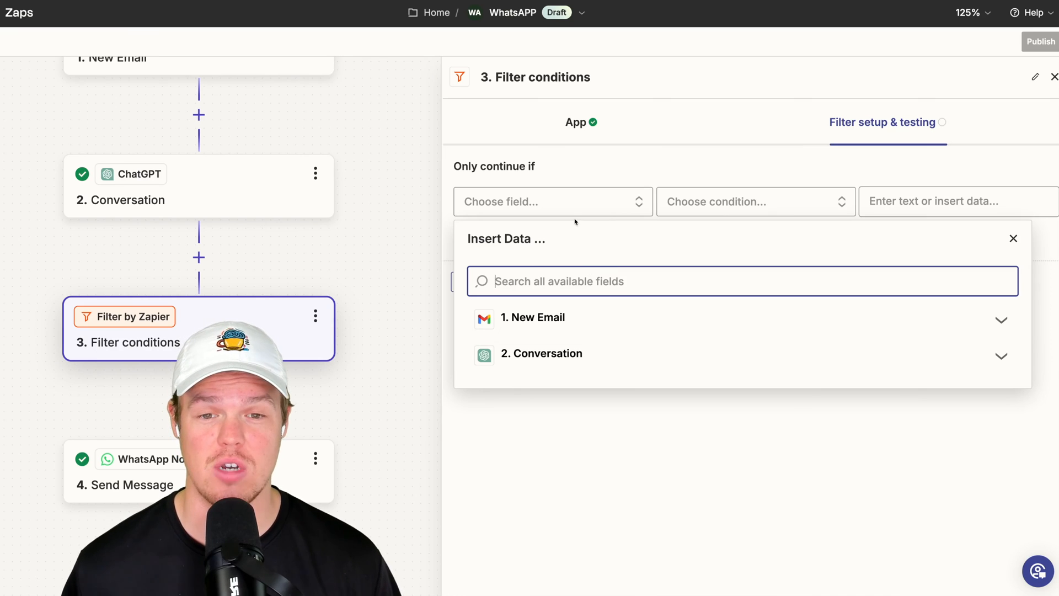
# Filter on the ChatGPT reply exactly matching Yes and test it against example data.
pyautogui.click(540, 353)
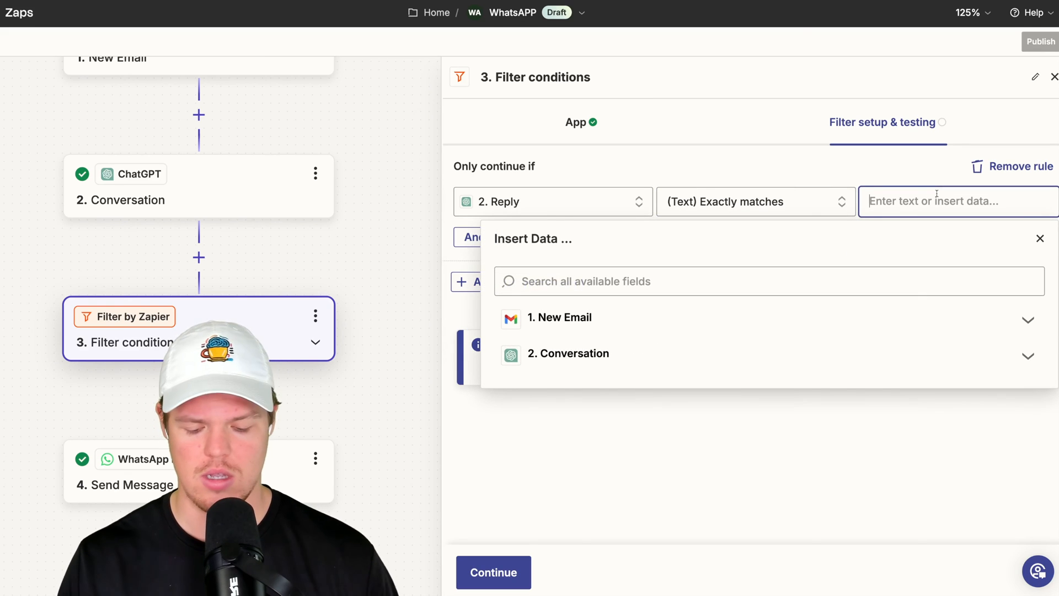
pyautogui.write('Yes')
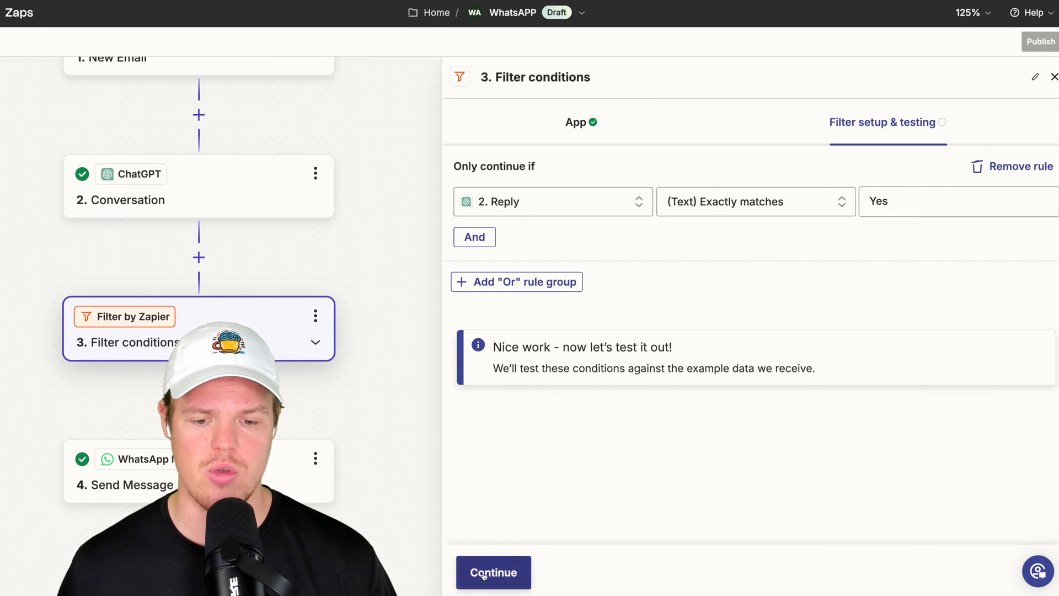
pyautogui.click(493, 573)
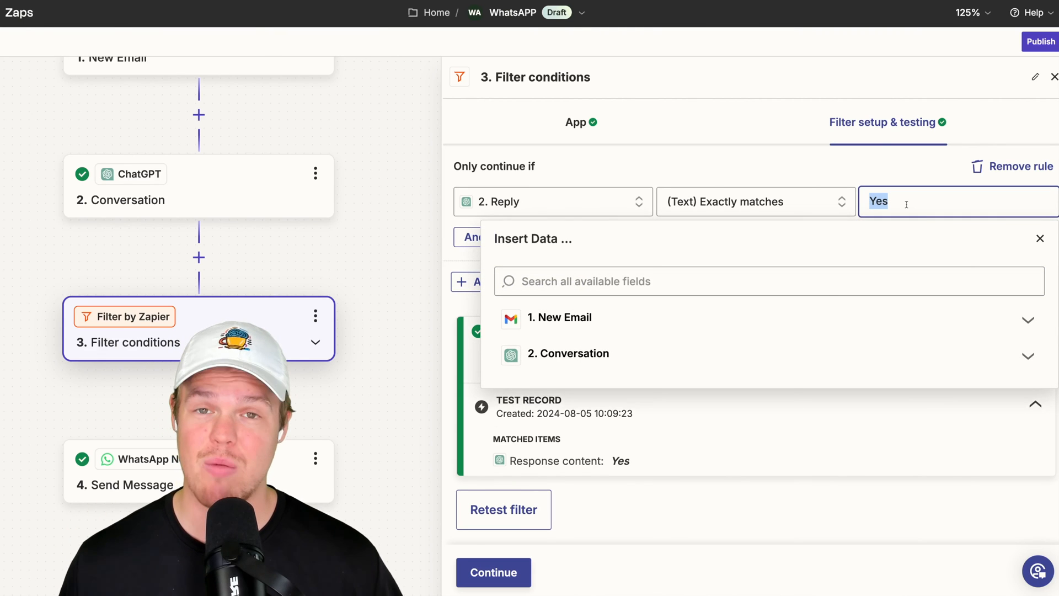
# Retest with No, revert the value to Yes, confirm the match and continue.
pyautogui.write('No')
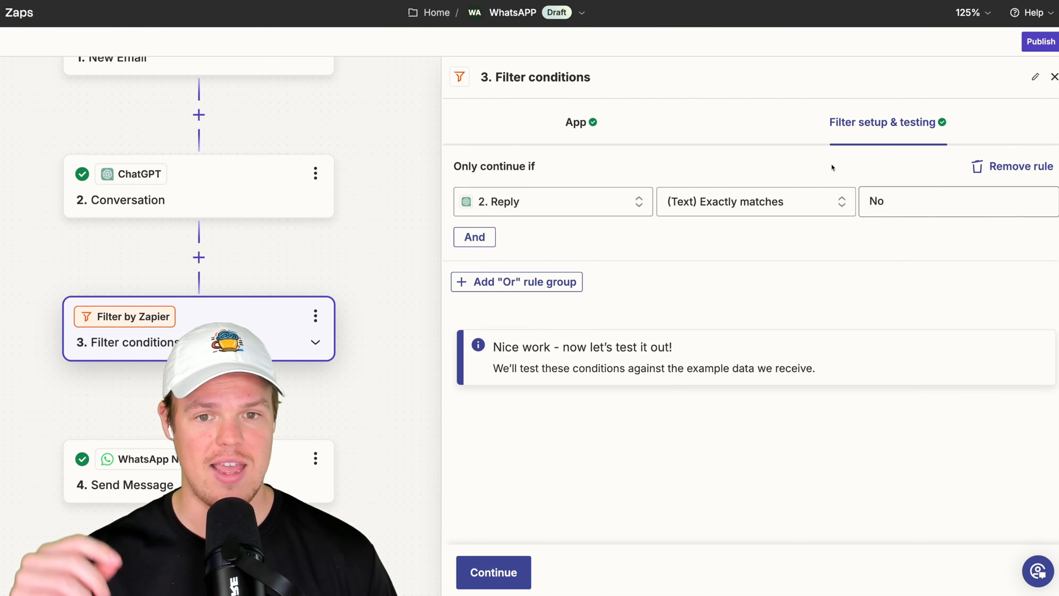
pyautogui.click(493, 572)
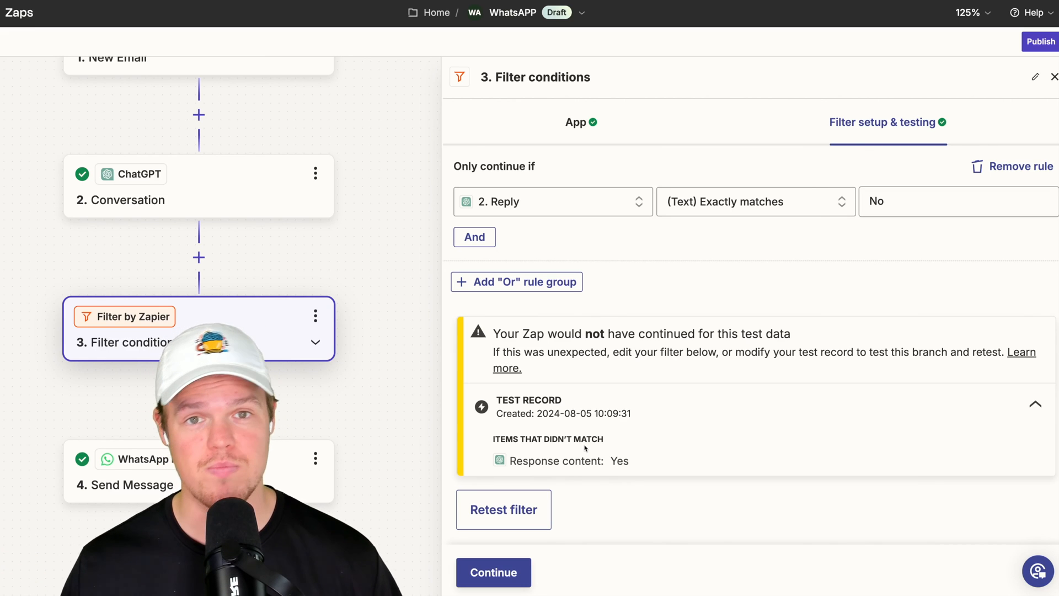
pyautogui.click(955, 200)
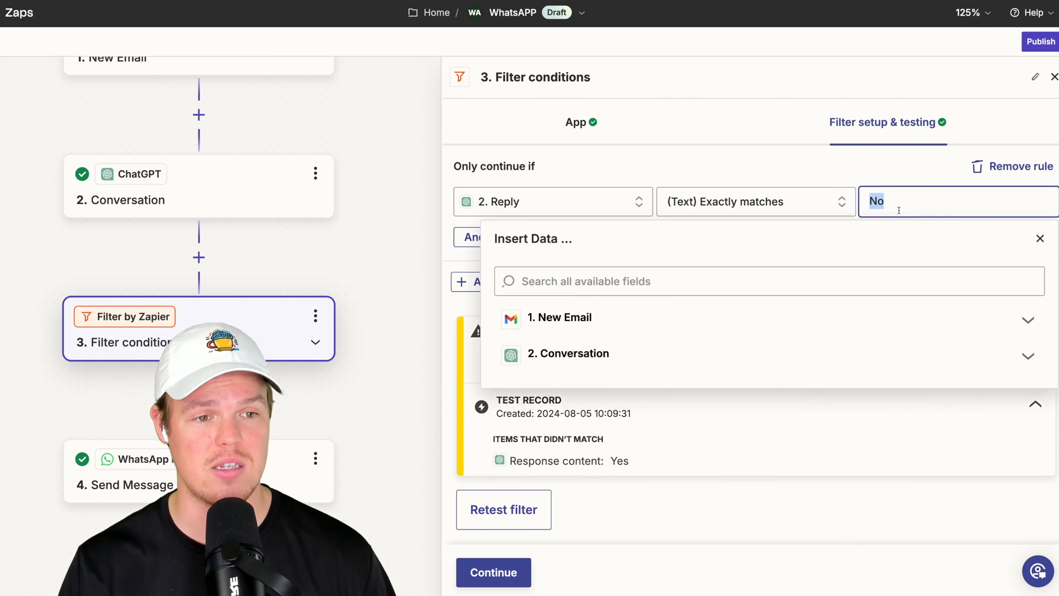
pyautogui.write('Yes')
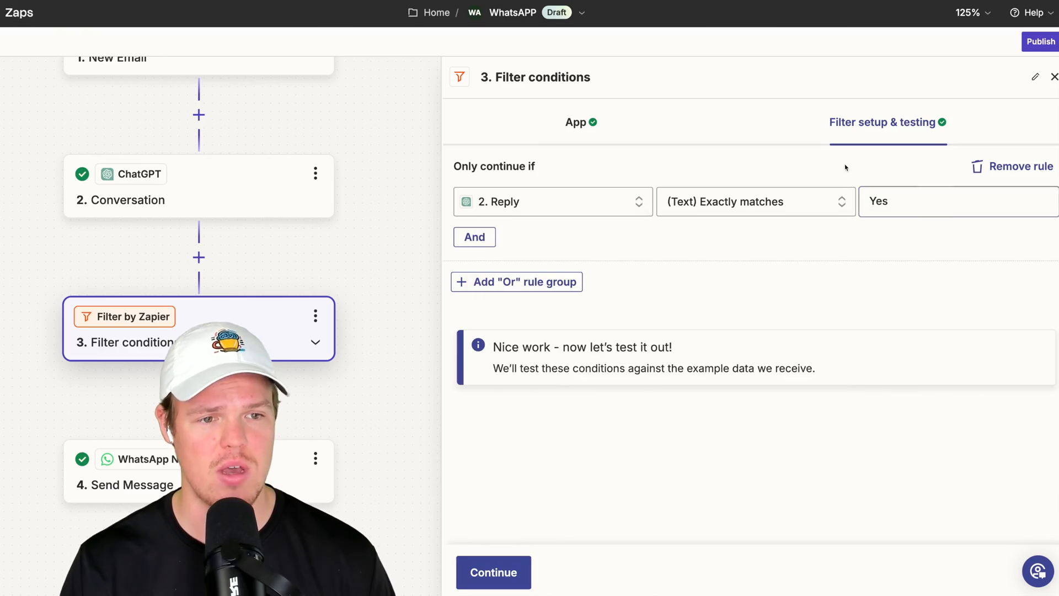
pyautogui.click(493, 572)
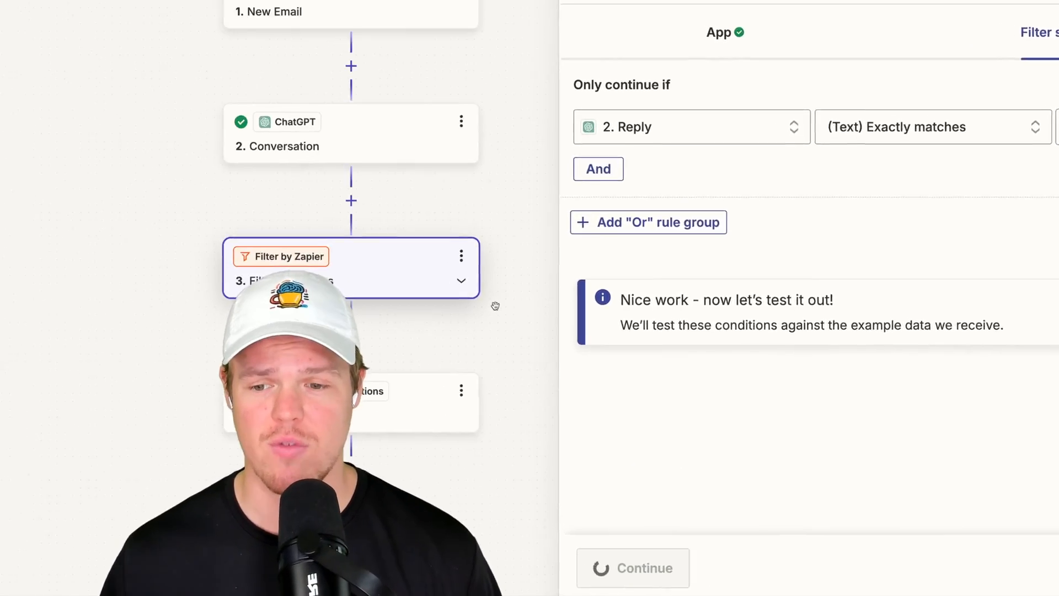
pyautogui.click(632, 566)
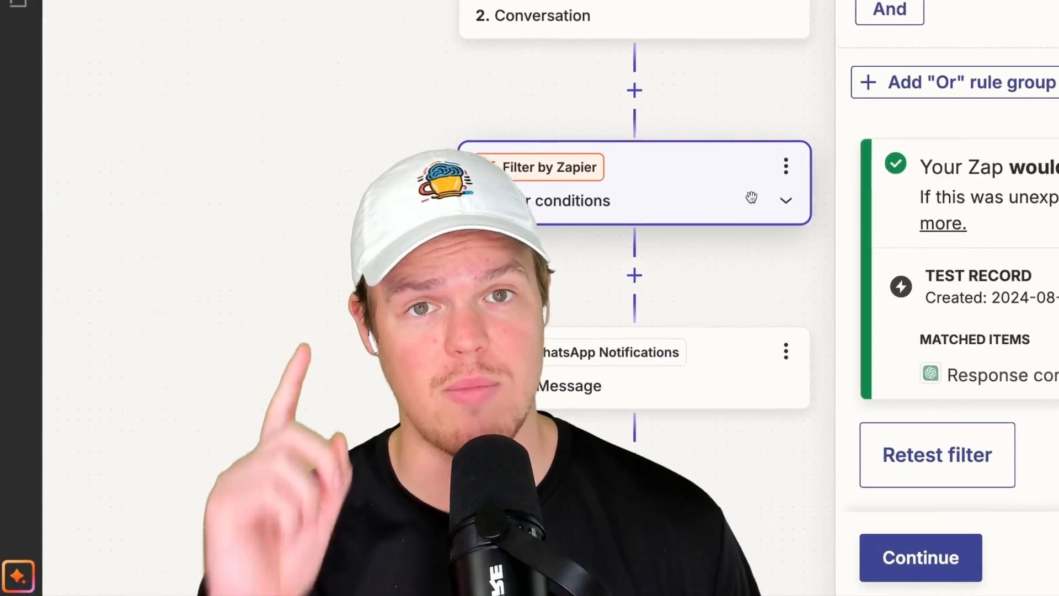